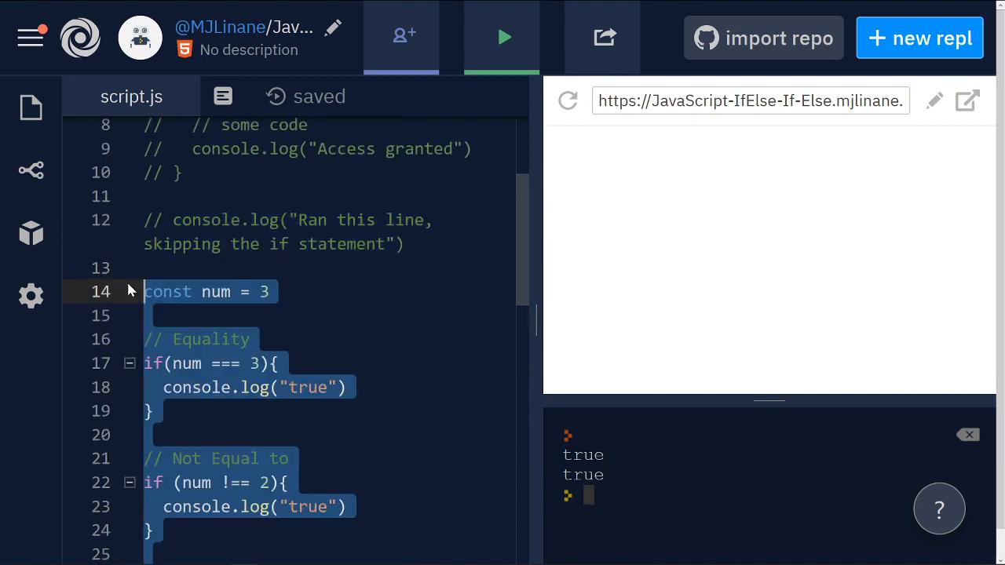
Comment out the comparison-operator examples, leaving an empty last line in script.js.
{"action": "key", "text": "ctrl+/"}
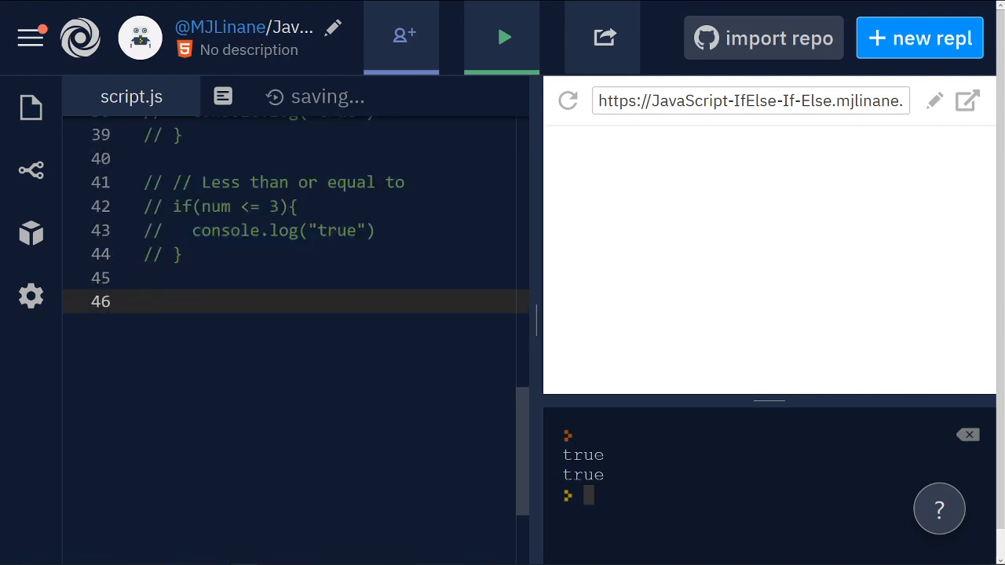
Add a // Password Checker v2 comment and const password = prompt("Enter your password").
{"action": "type", "text": "//"}
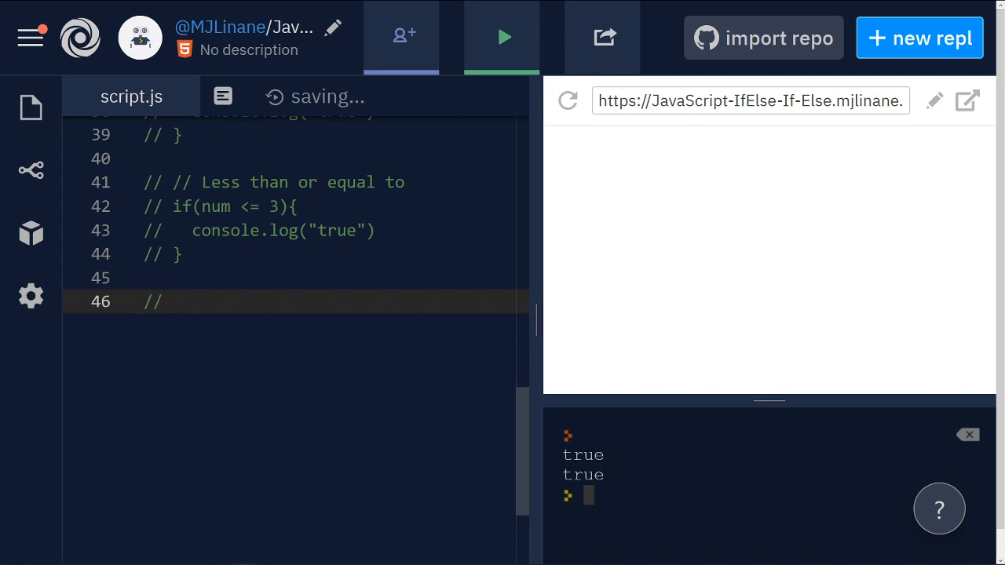
{"action": "type", "text": "Password Check"}
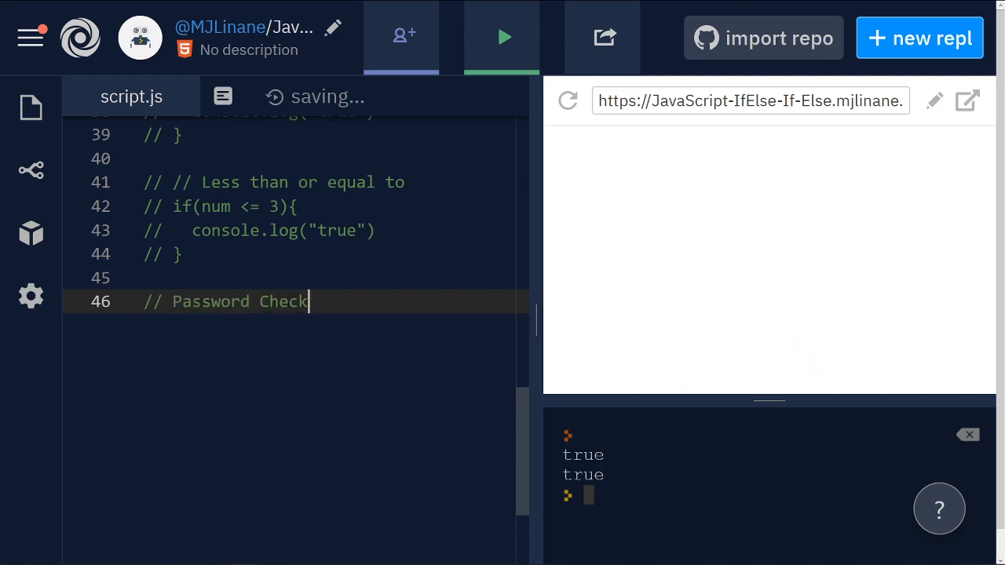
{"action": "type", "text": "er v2"}
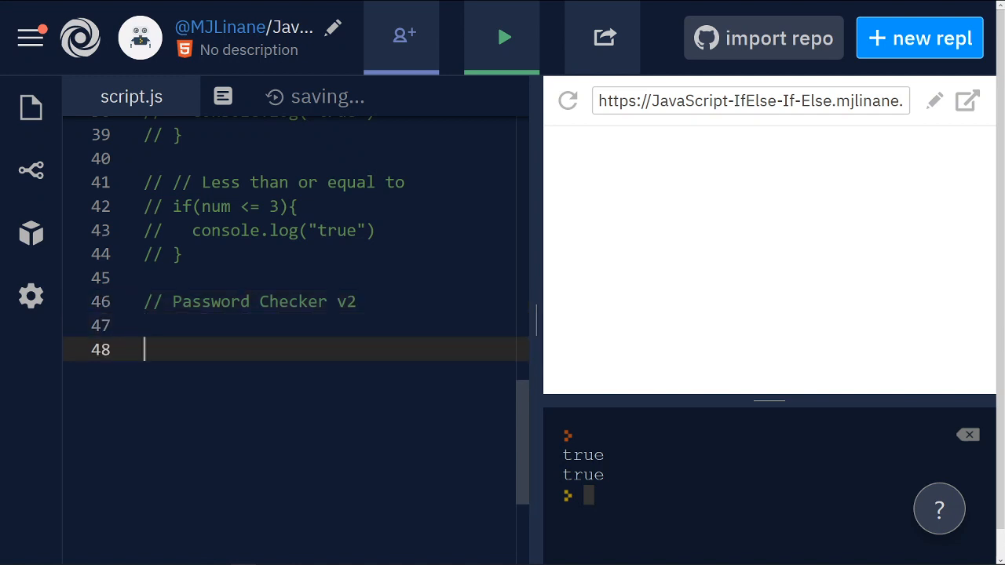
{"action": "type", "text": "const"}
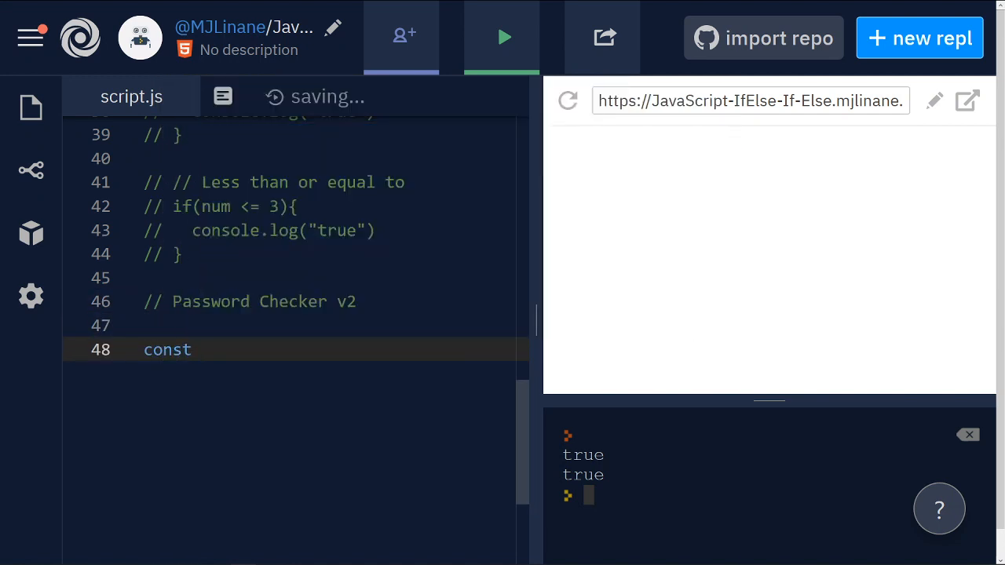
{"action": "type", "text": "prompt"}
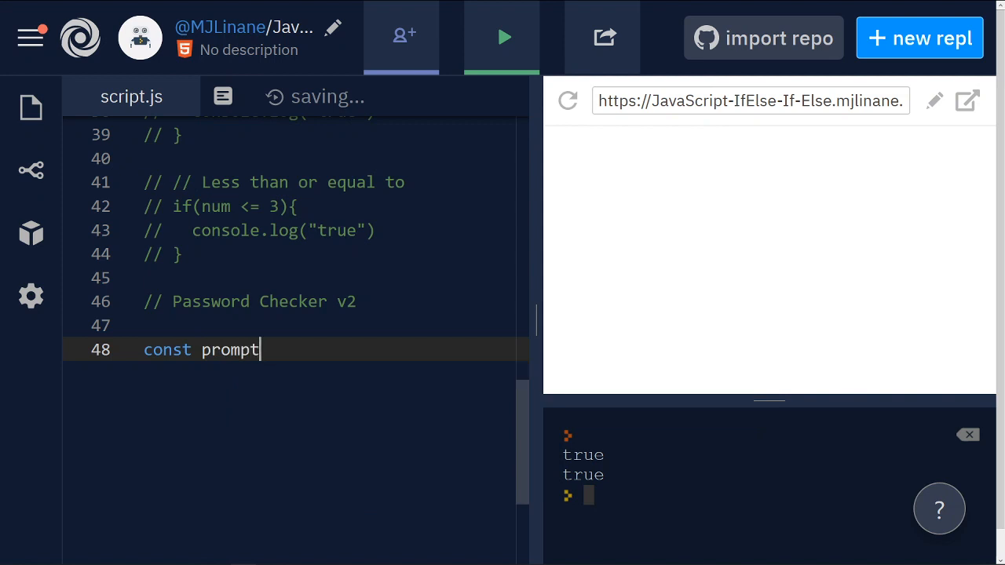
{"action": "type", "text": "(\"\")"}
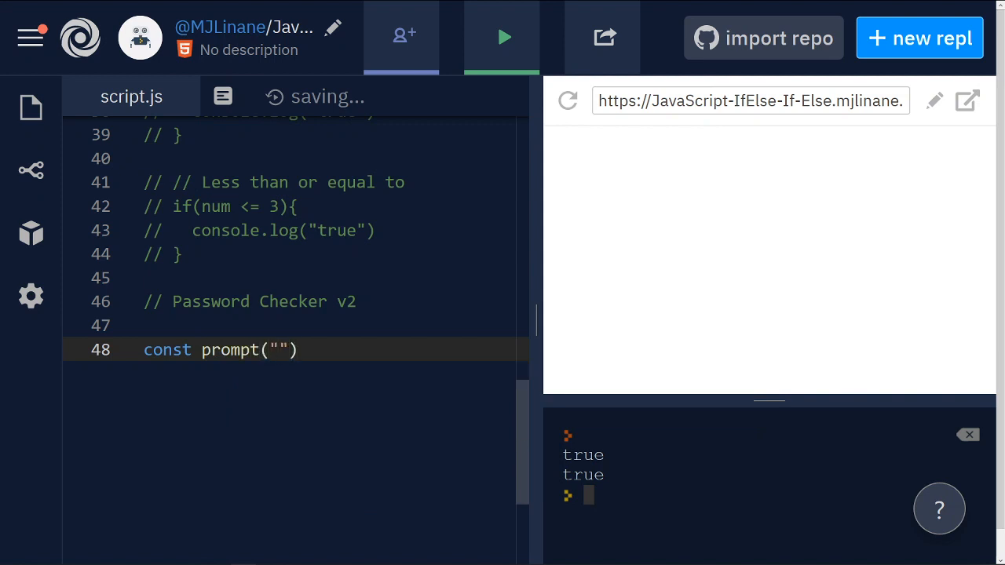
{"action": "type", "text": "Enter your"}
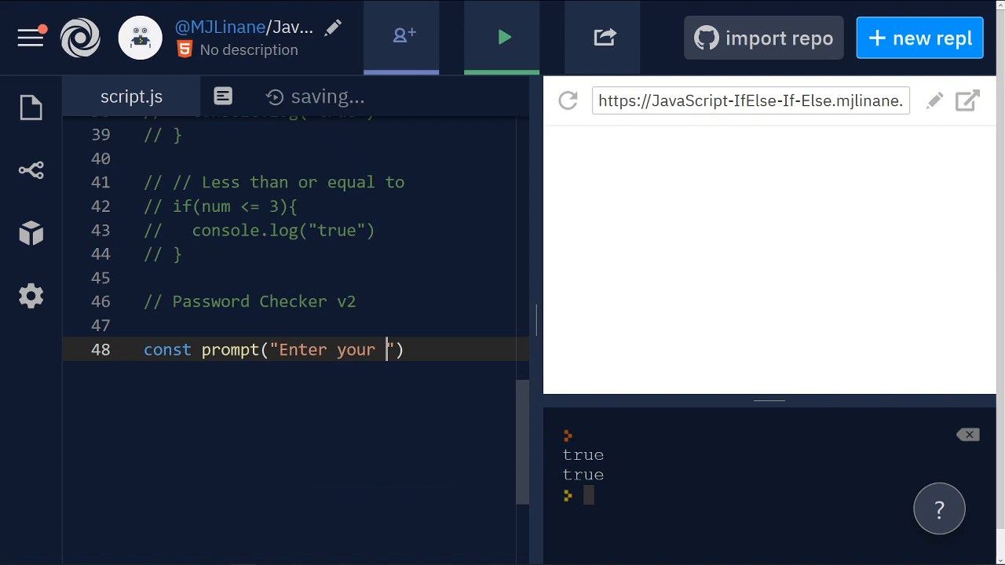
{"action": "type", "text": "password"}
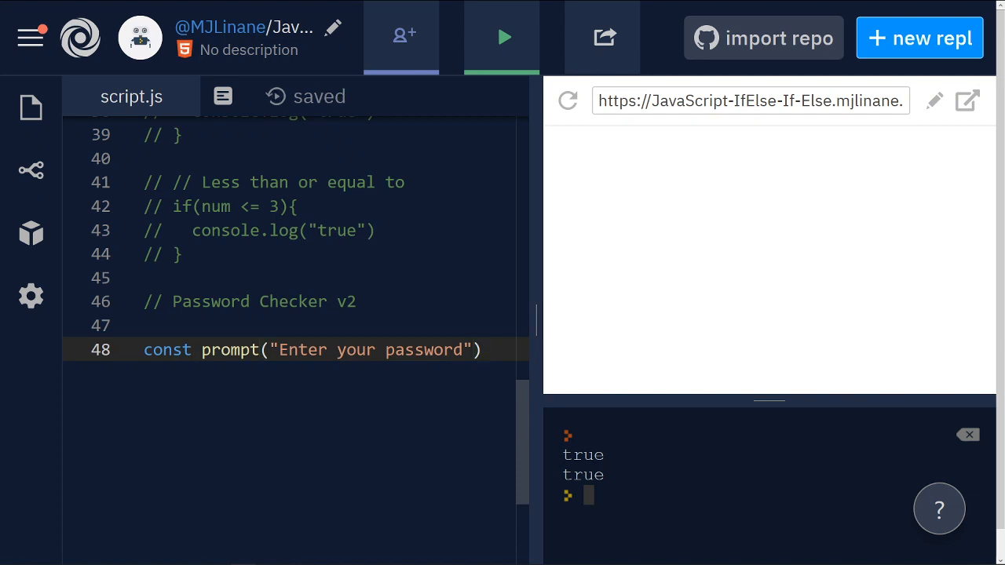
{"action": "type", "text": "password="}
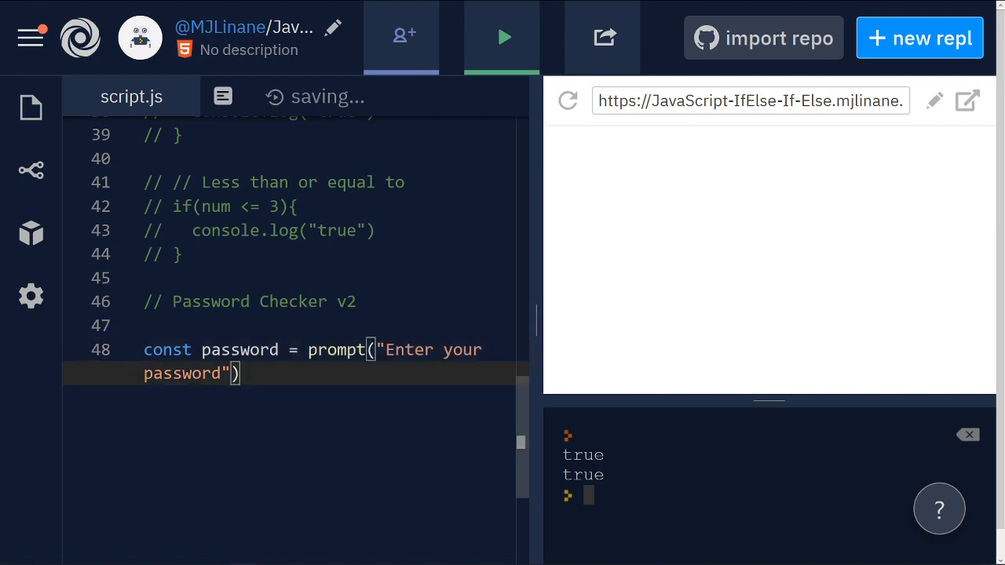
{"action": "key", "text": "Enter"}
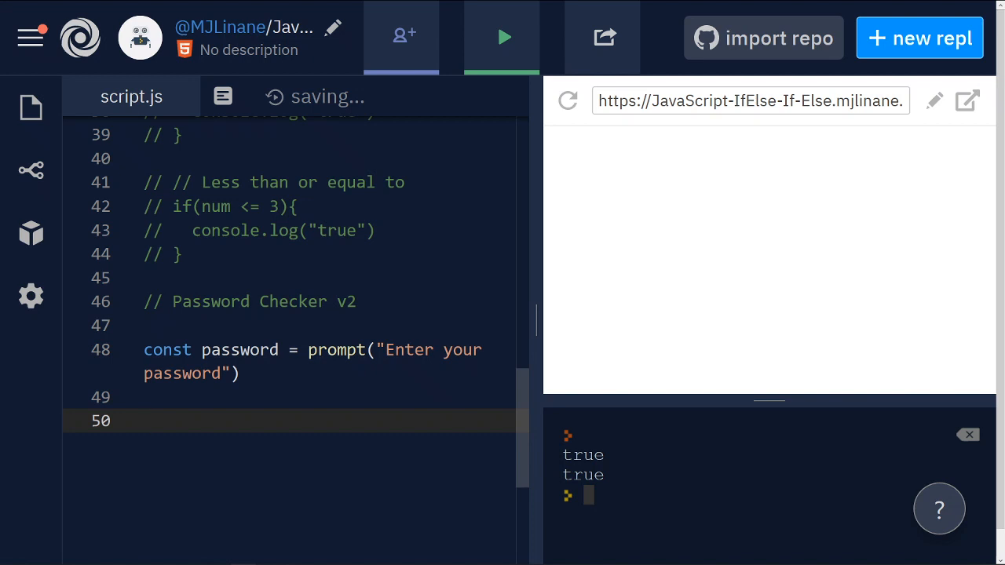
{"action": "type", "text": "if (p"}
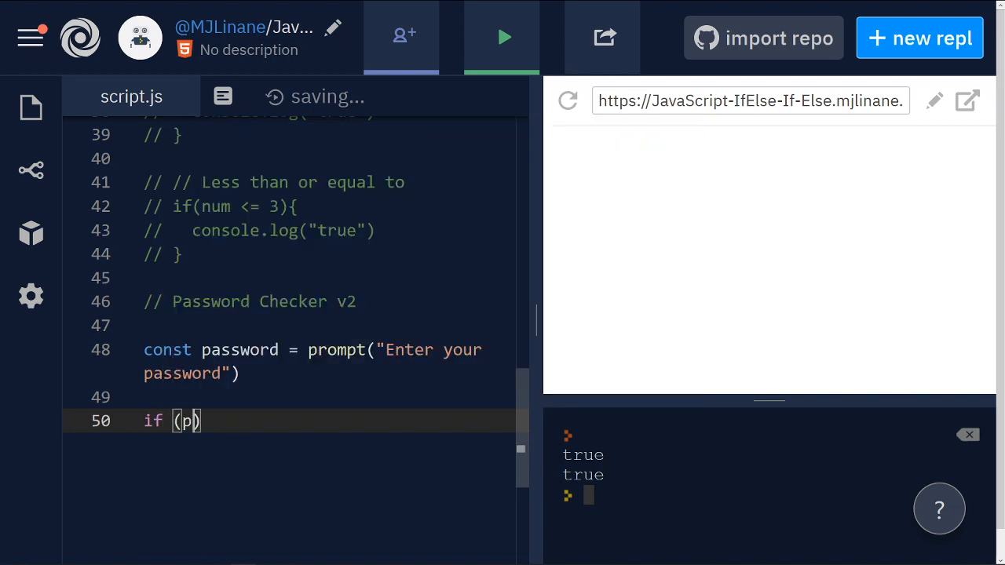
{"action": "type", "text": "assword"}
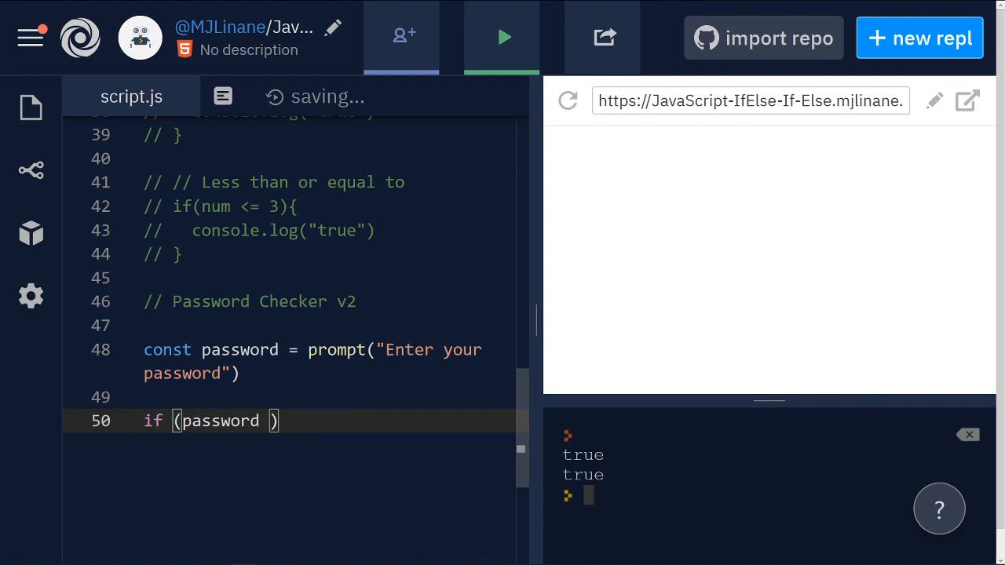
{"action": "type", "text": "==="}
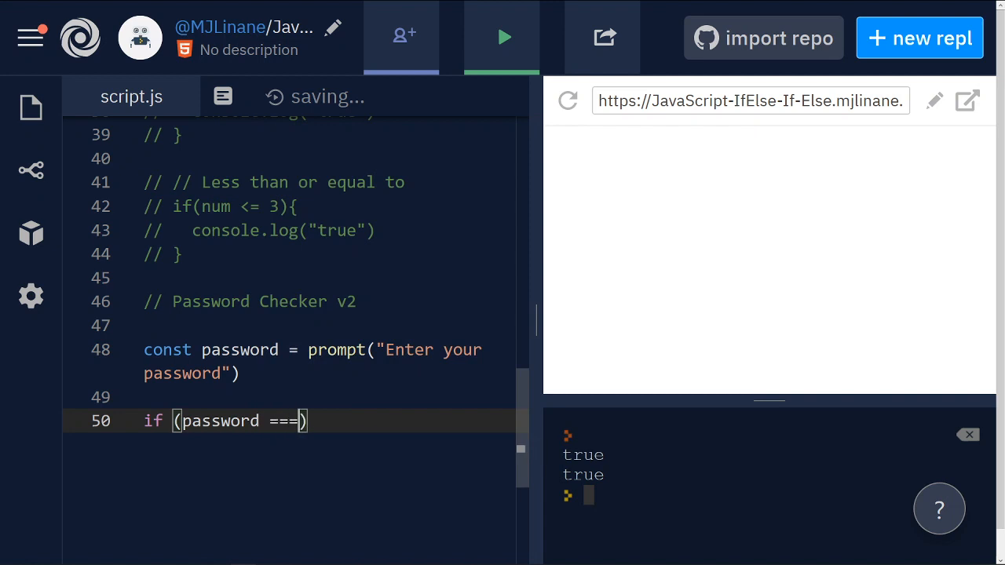
{"action": "type", "text": "\"123\""}
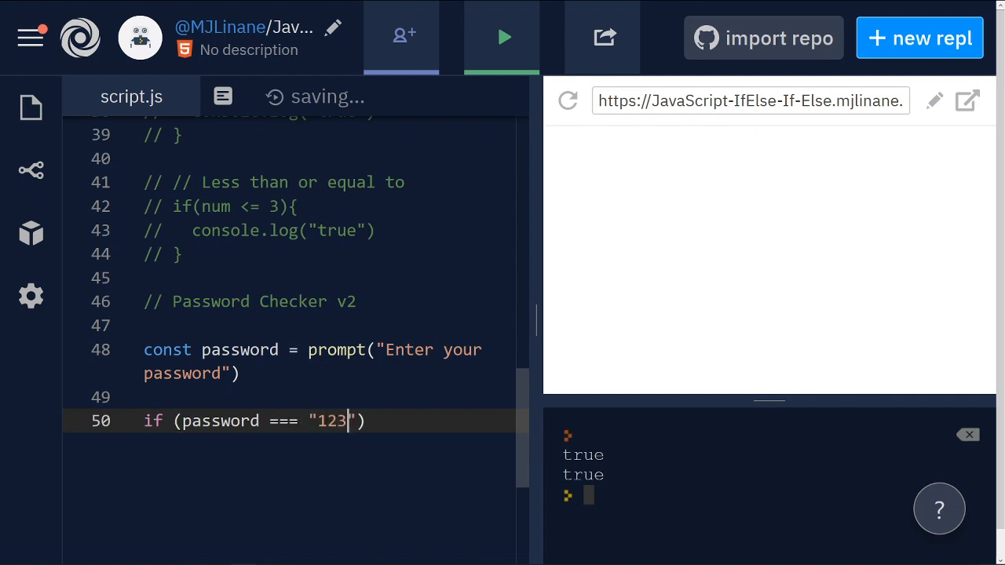
{"action": "type", "text": "45"}
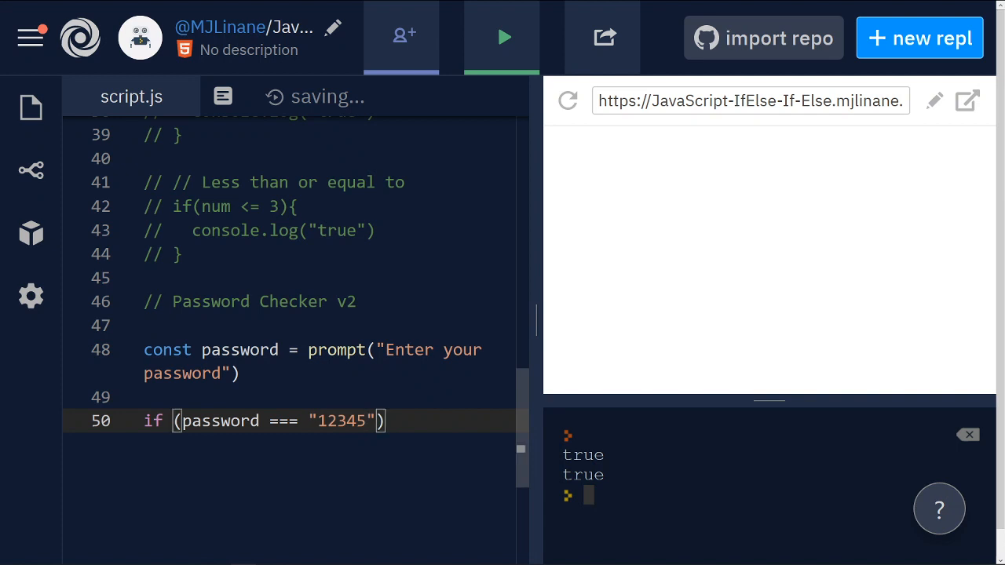
{"action": "type", "text": "{"}
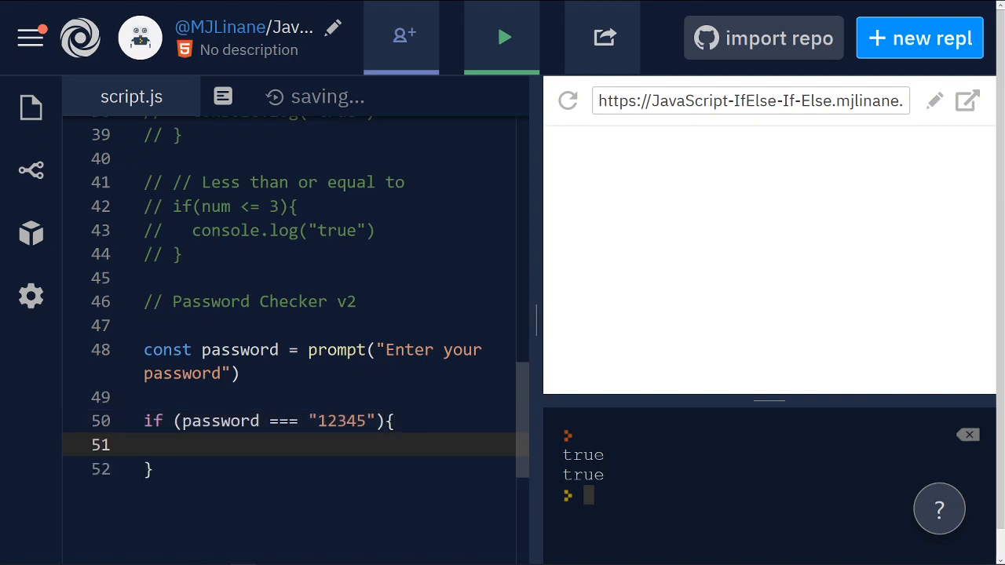
{"action": "type", "text": "console.log(\"Access Granted"}
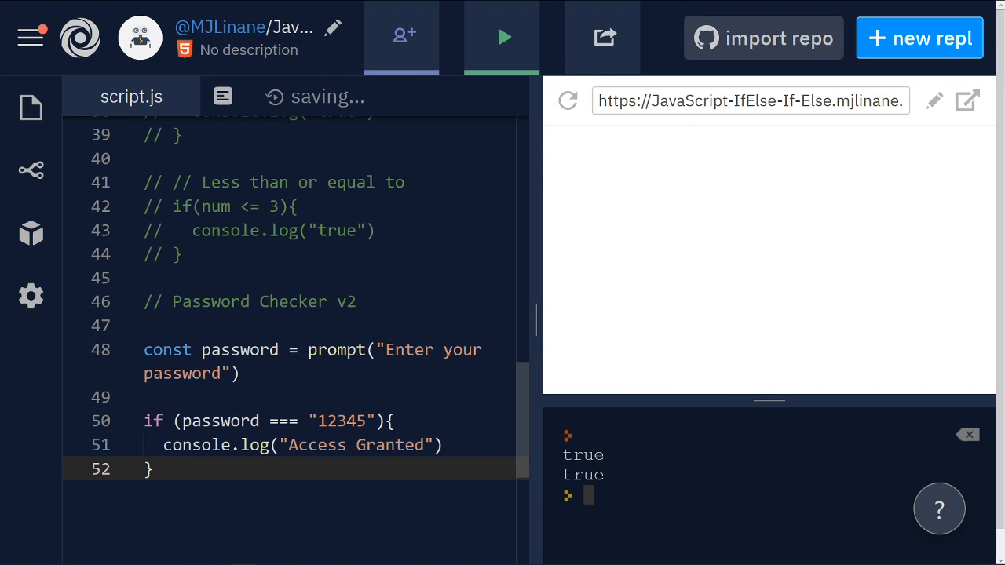
Add else { console.log("Access Denied") } after the if block's closing brace.
{"action": "type", "text": "else"}
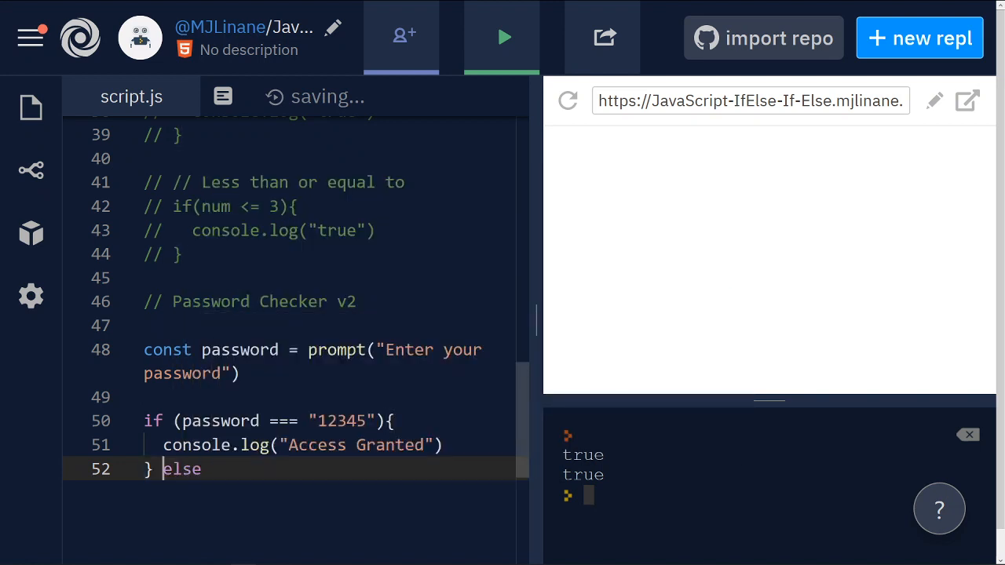
{"action": "double_click", "coordinate": [181, 469]}
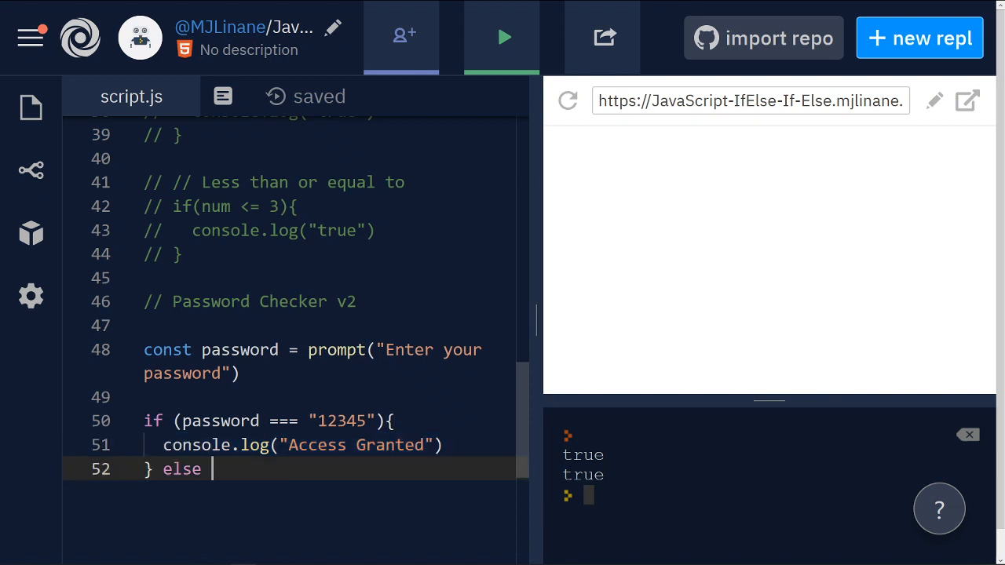
{"action": "type", "text": "{"}
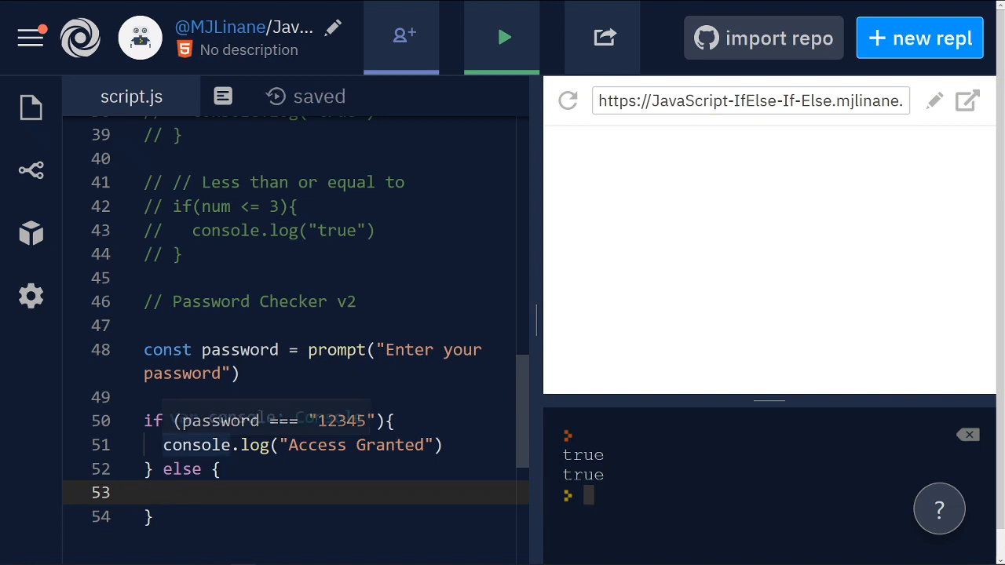
{"action": "type", "text": "console.log(\""}
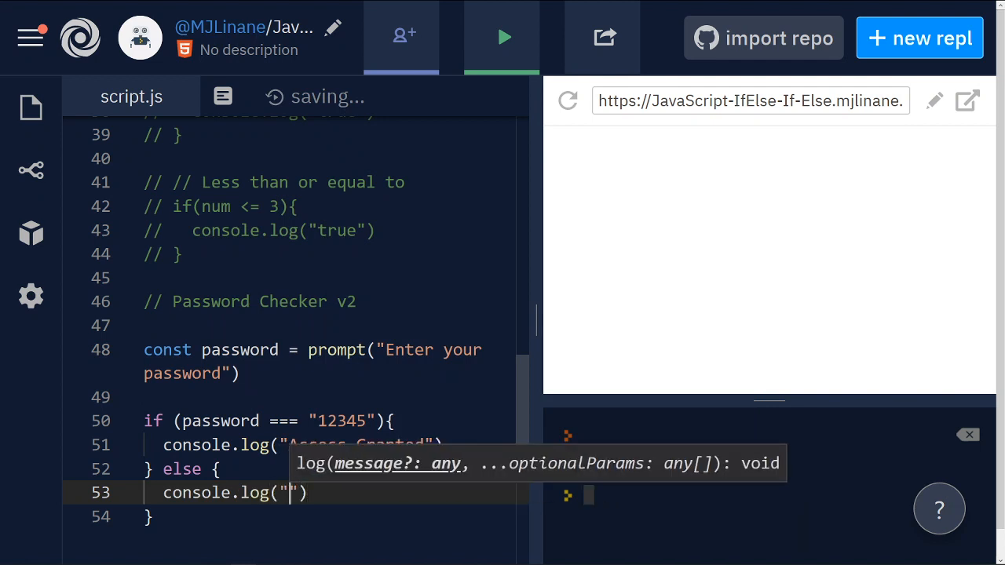
{"action": "type", "text": "A"}
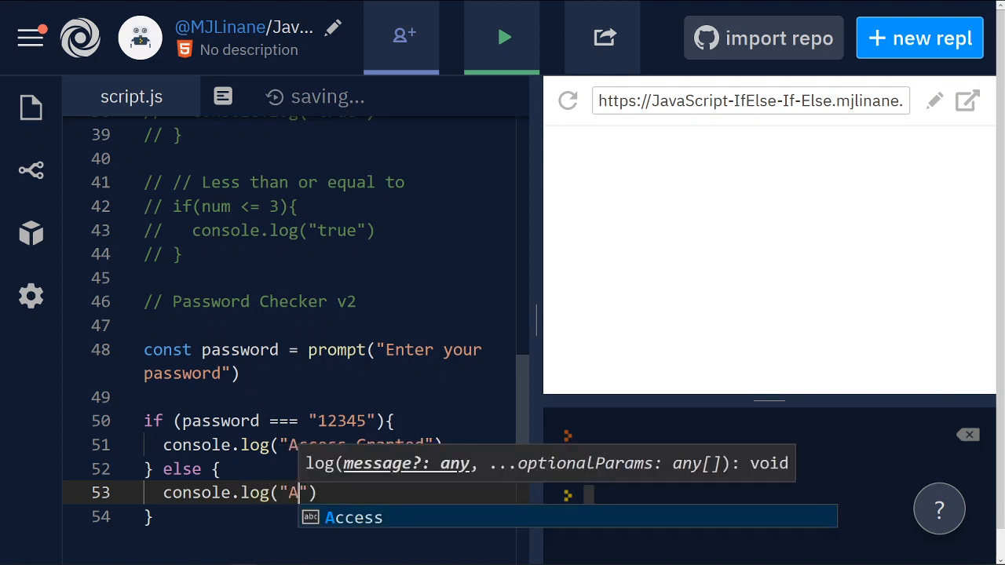
{"action": "type", "text": "ccess Denied"}
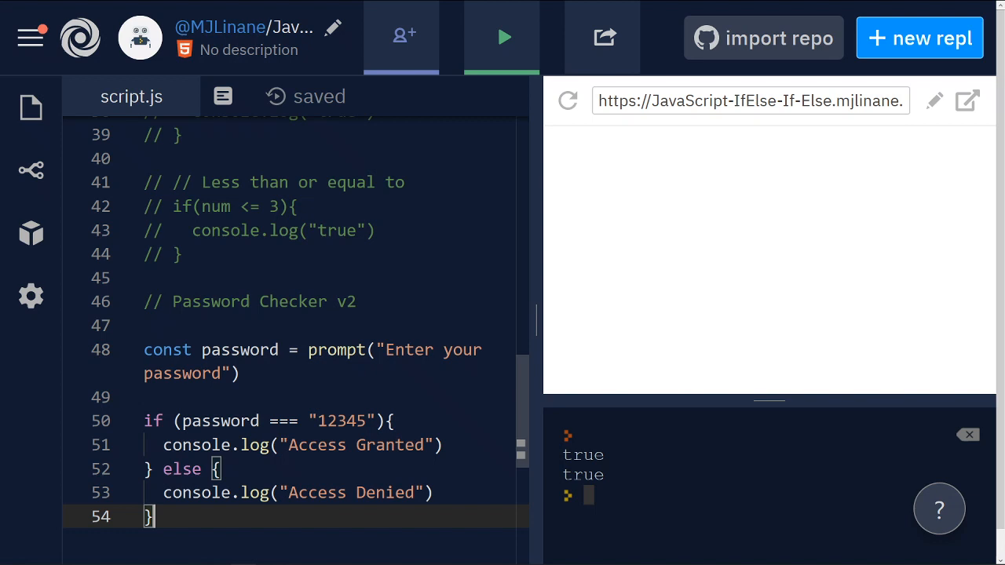
{"action": "mouse_move", "coordinate": [197, 445]}
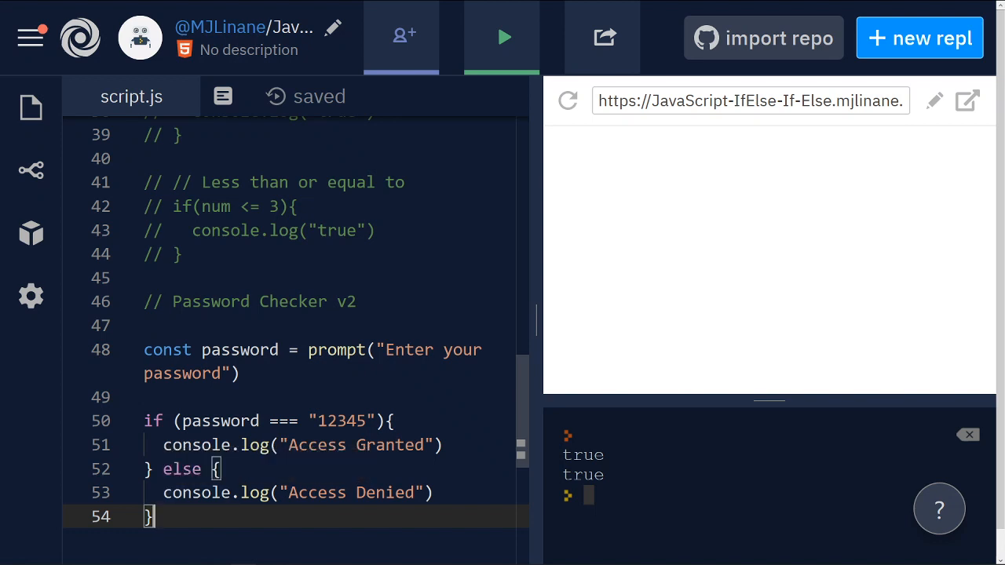
Run the script and submit the wrong password "sdlfksdmf" to see Access Denied.
{"action": "left_click", "coordinate": [502, 37]}
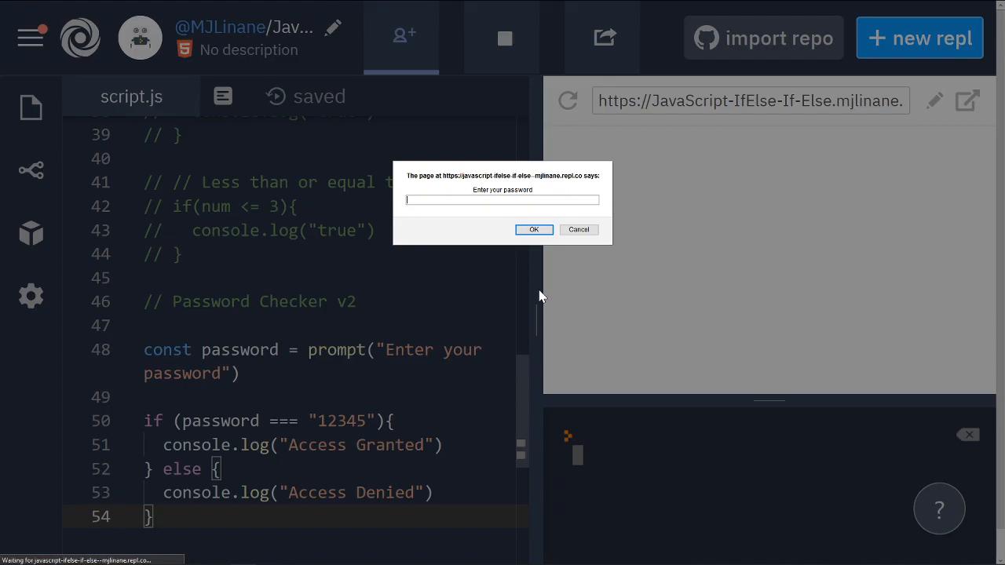
{"action": "type", "text": "sdlfksdmf"}
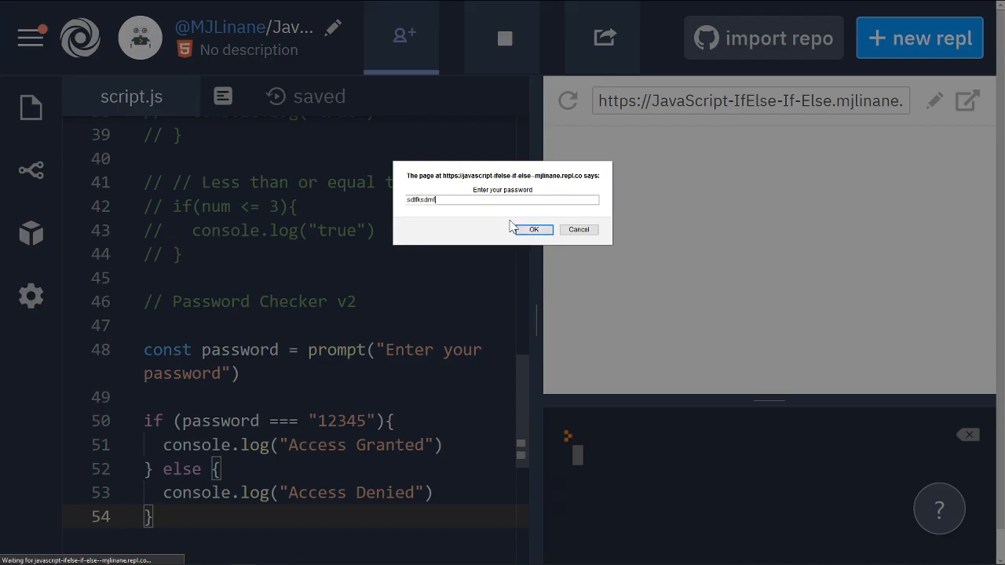
{"action": "left_click", "coordinate": [533, 229]}
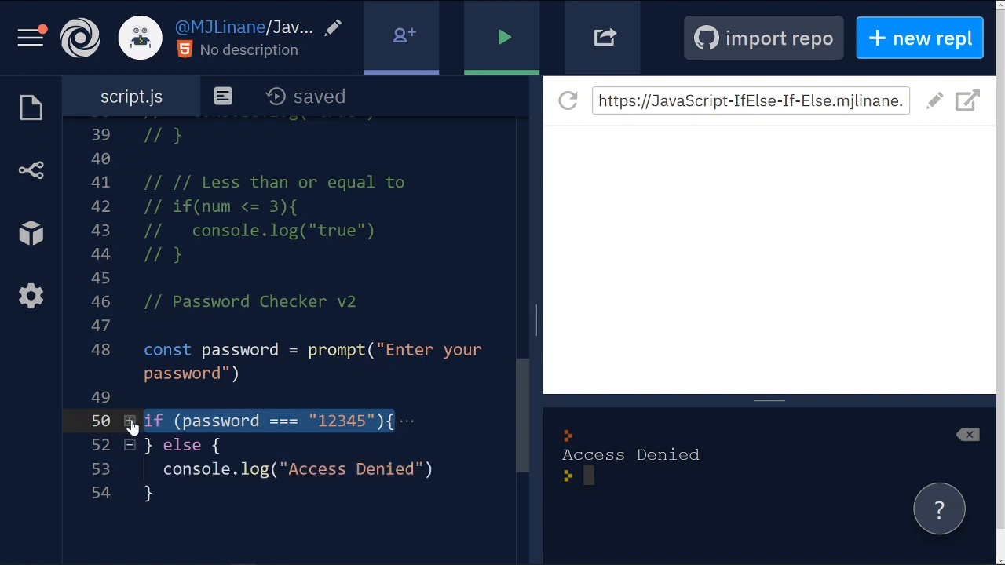
Expand the if block and start typing a (password ...) condition after else.
{"action": "left_click", "coordinate": [130, 421]}
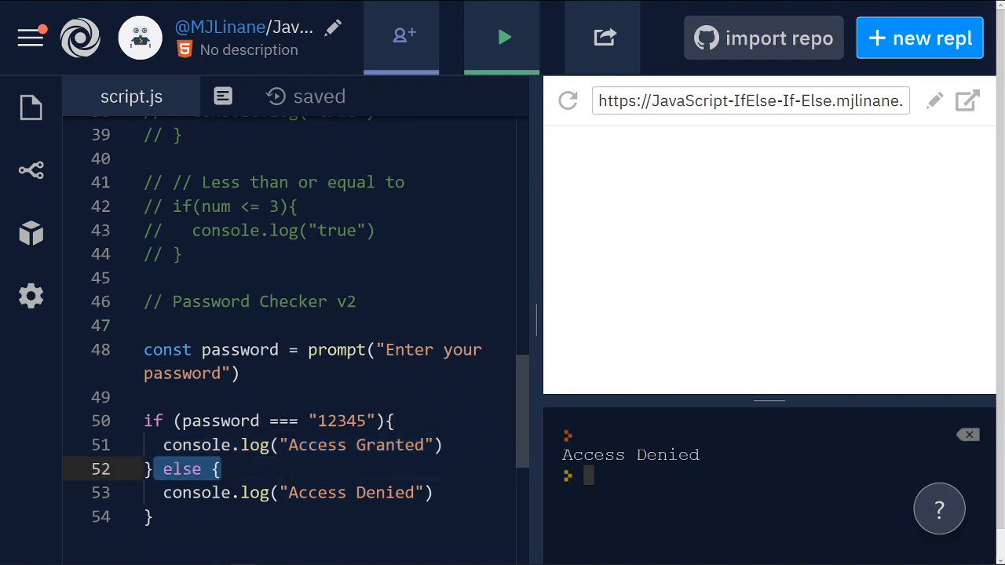
{"action": "left_click", "coordinate": [169, 469]}
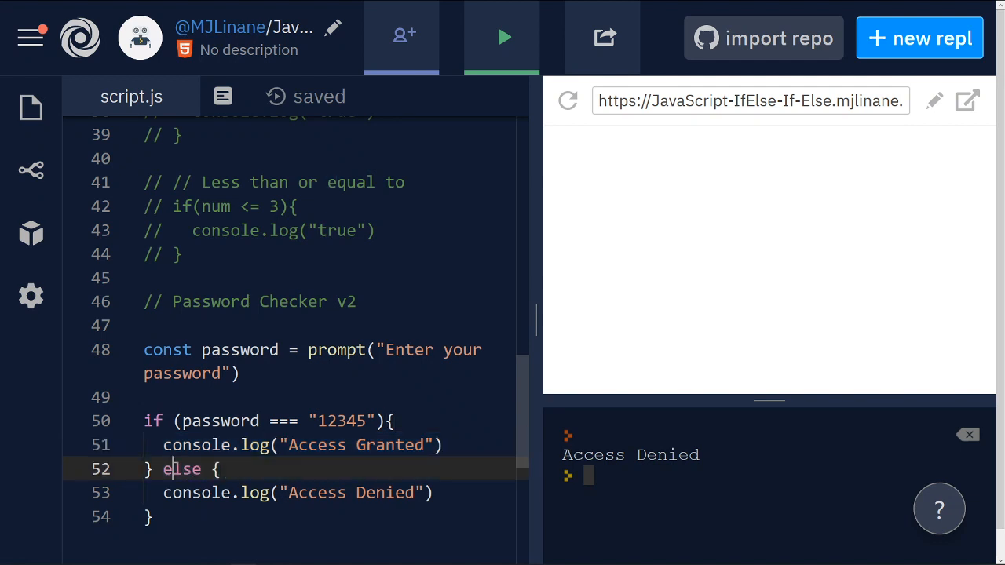
{"action": "type", "text": "()"}
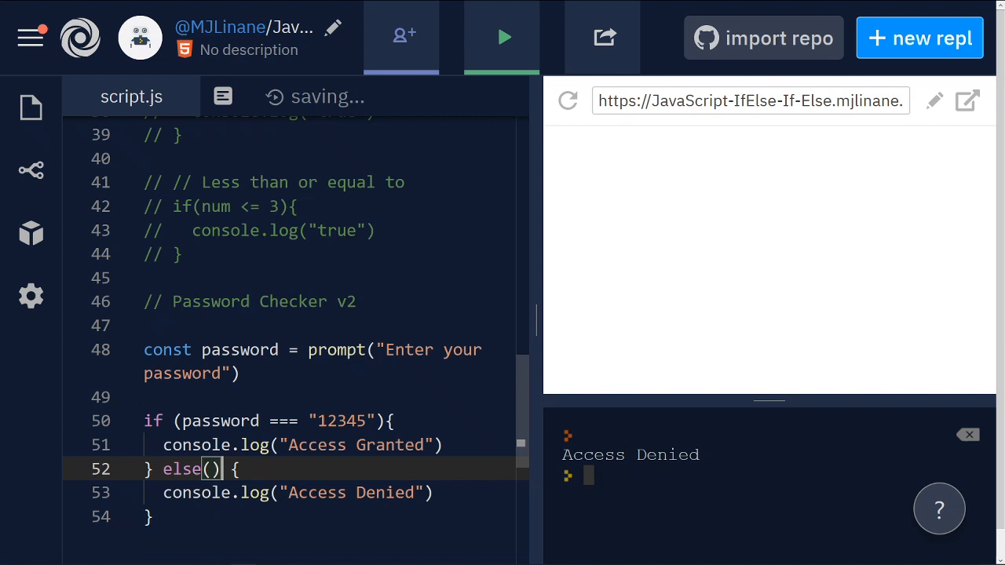
{"action": "type", "text": "password === \"Asdad"}
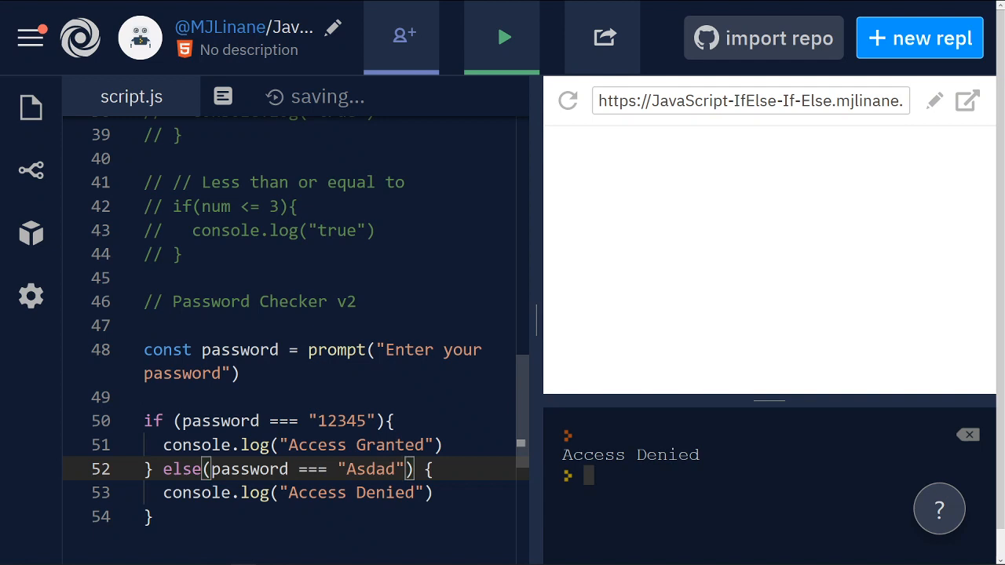
Replace the conditional else line with a plain else { and deselect.
{"action": "left_click_drag", "start_coordinate": [206, 468], "coordinate": [414, 469]}
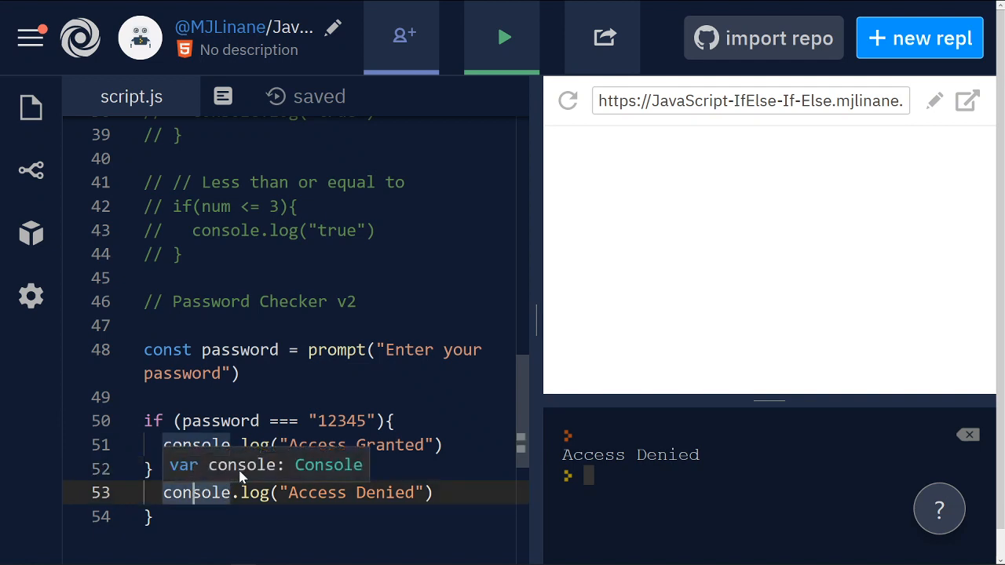
{"action": "type", "text": "else {"}
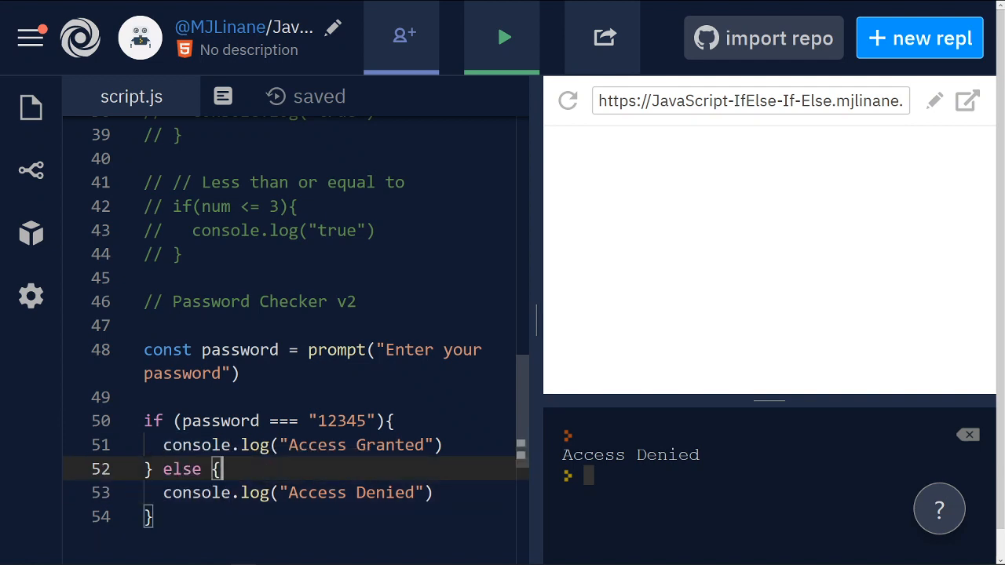
{"action": "mouse_move", "coordinate": [220, 470]}
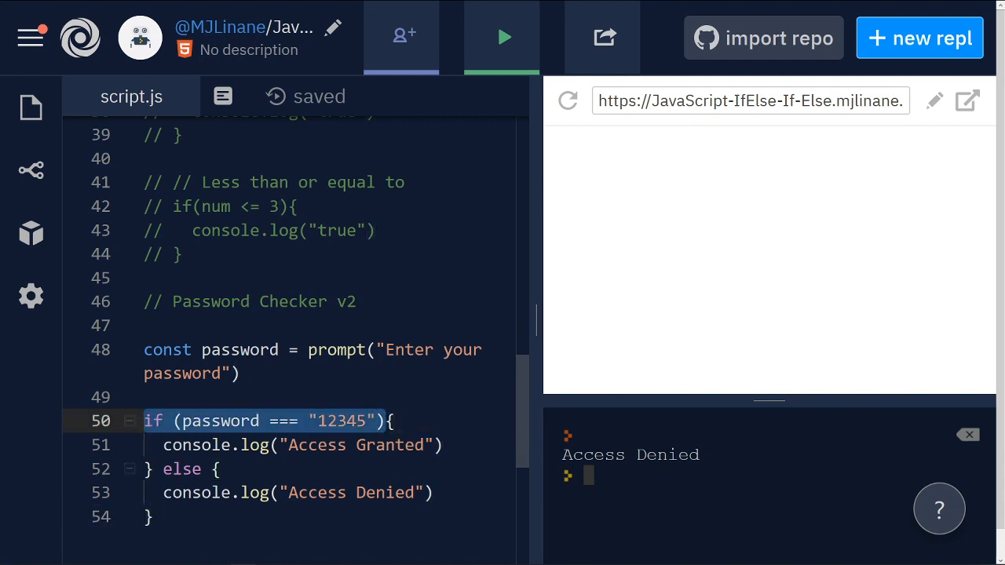
{"action": "left_click", "coordinate": [277, 421]}
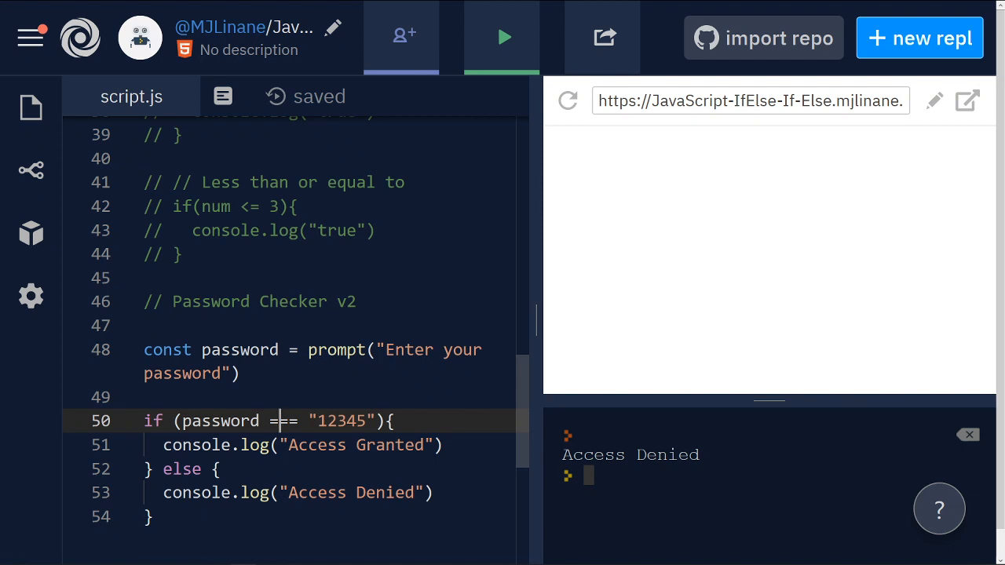